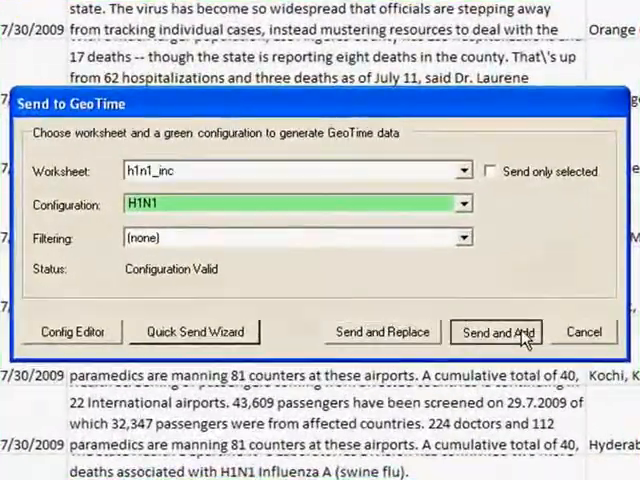
# Step: Send the h1n1_inc worksheet to GeoTime using the H1N1 configuration
pyautogui.click(496, 332)
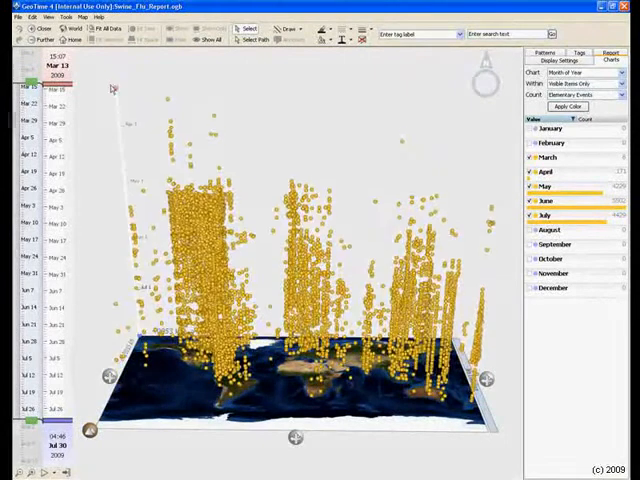
# Step: Apply month colouring to the H1N1 events and isolate the late-April cases over the Americas
pyautogui.click(570, 108)
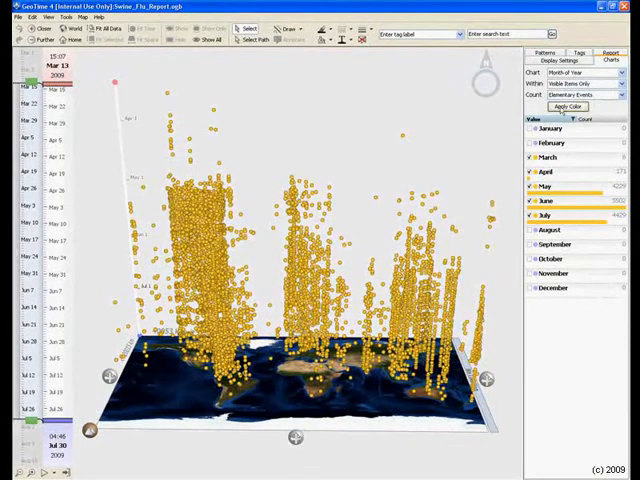
pyautogui.click(568, 106)
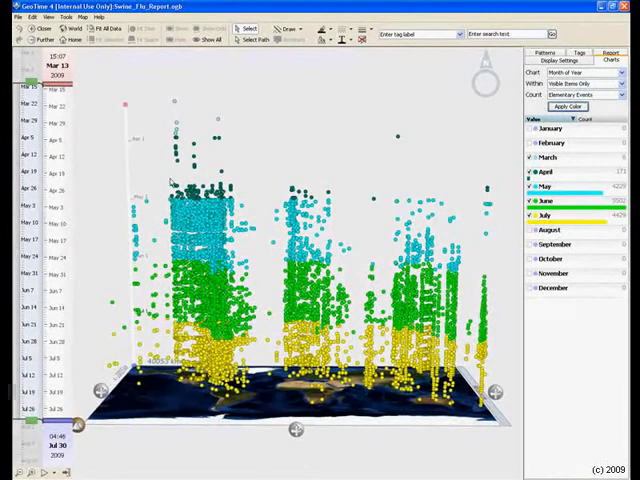
pyautogui.moveTo(164, 178); pyautogui.dragTo(238, 204)
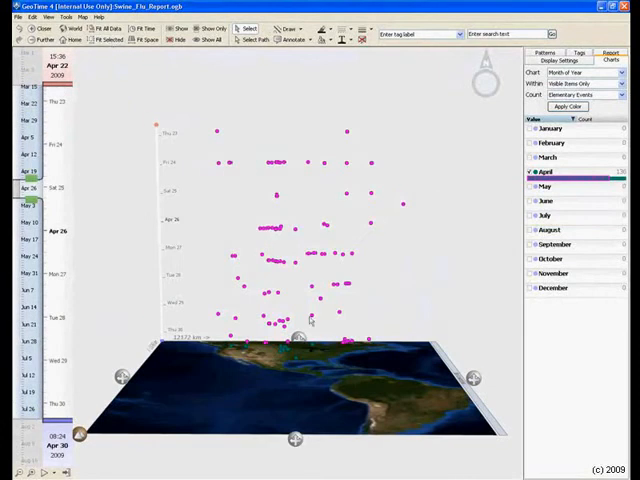
# Step: Show the late-April Mexico cases linked by trails on a Calendar View time grid
pyautogui.click(568, 106)
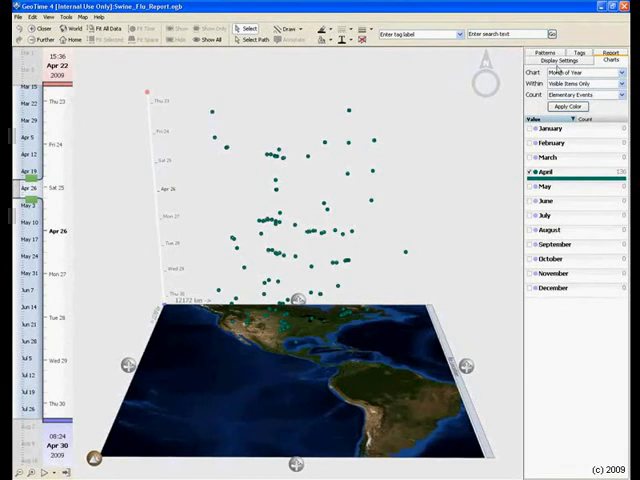
pyautogui.click(548, 60)
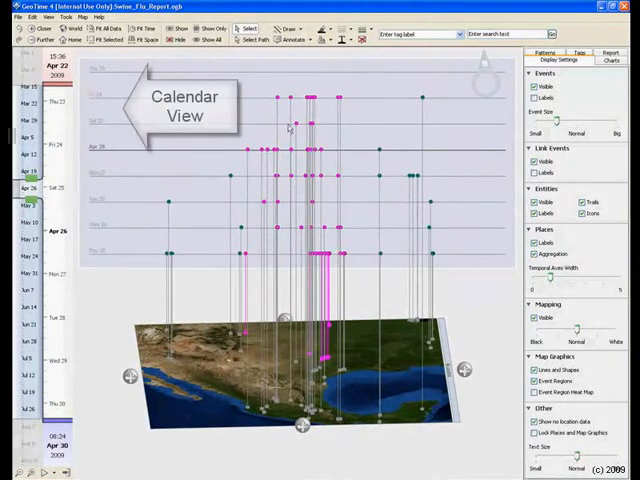
# Step: Draw a freehand outline around the Mexico cluster with a 'Signs of sustained local transmission' call-out
pyautogui.click(292, 40)
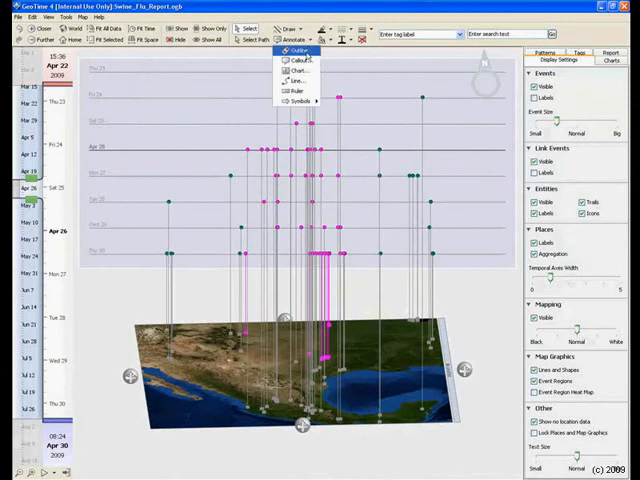
pyautogui.click(296, 52)
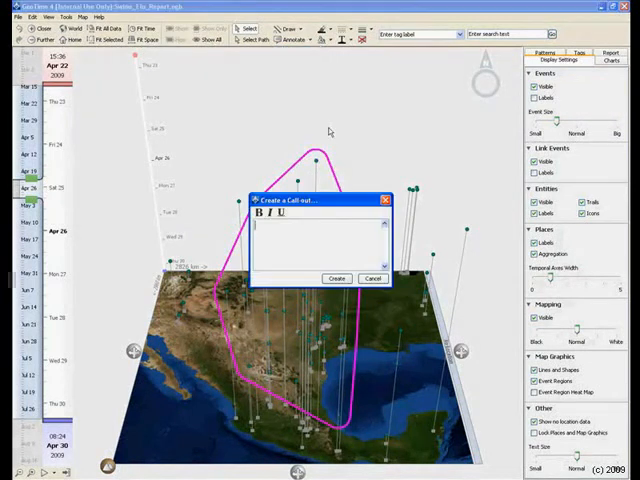
pyautogui.write('Signal')
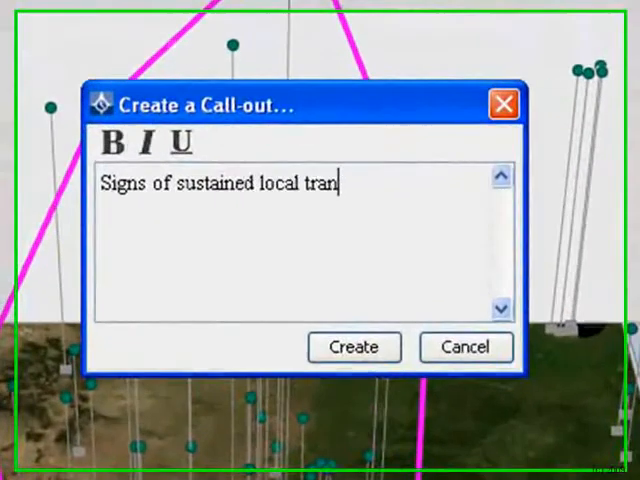
pyautogui.write('smission')
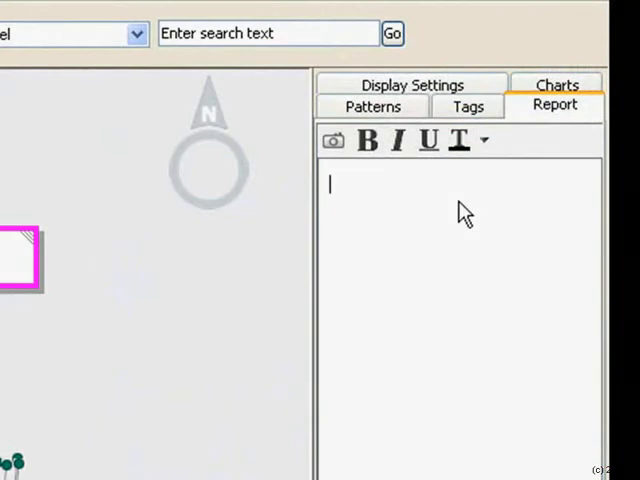
# Step: Write 'Tracking Swine Flu', 'Late April:' and '-Sustained signs of transmission' into the report
pyautogui.write('Tracking S')
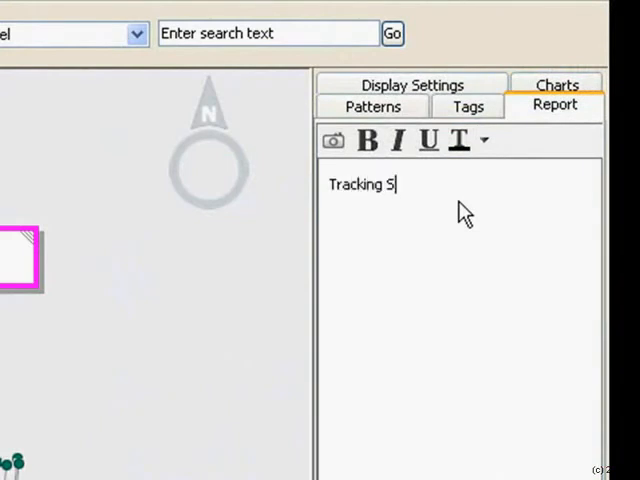
pyautogui.write('wine Flu')
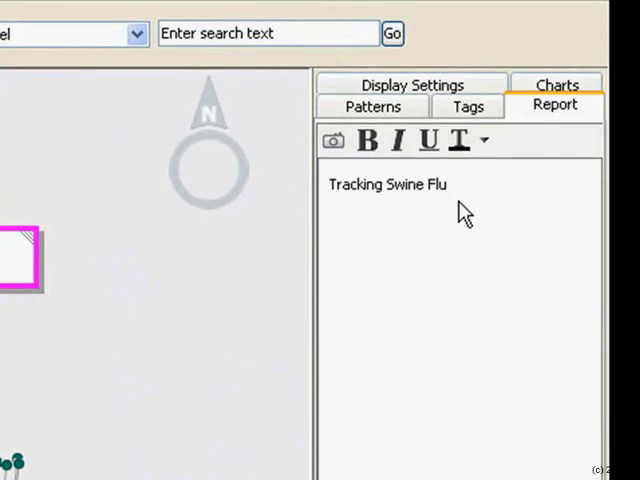
pyautogui.write('Late')
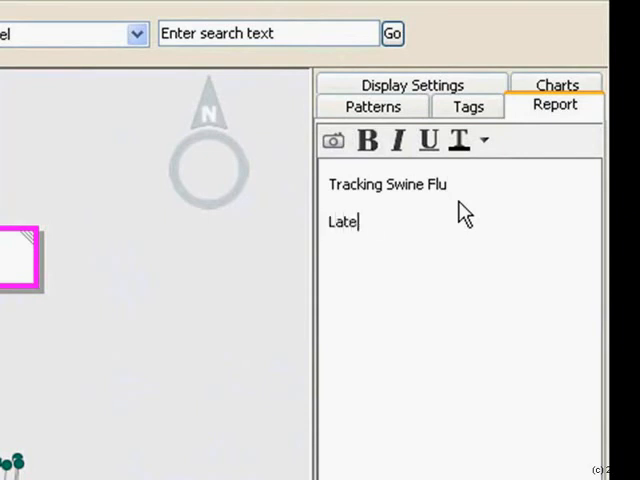
pyautogui.write('April:')
pyautogui.write('-S')
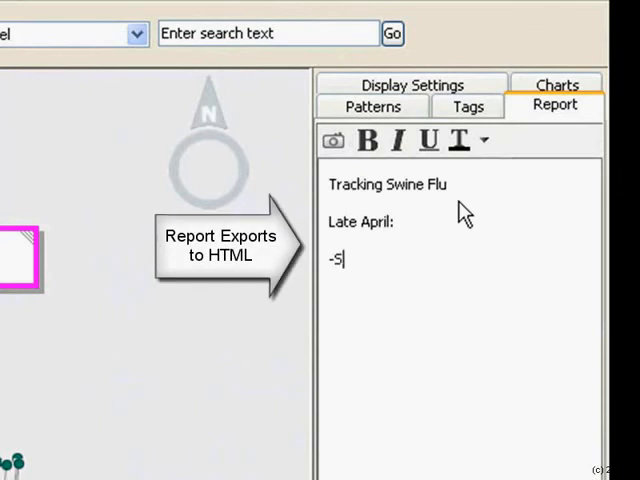
pyautogui.write('ustained')
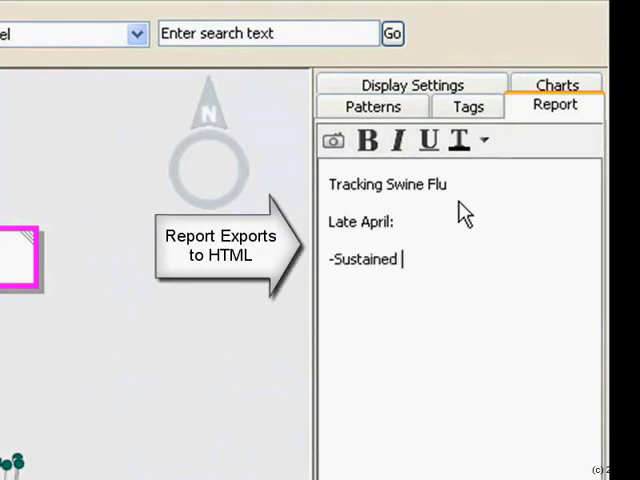
pyautogui.write('signs of')
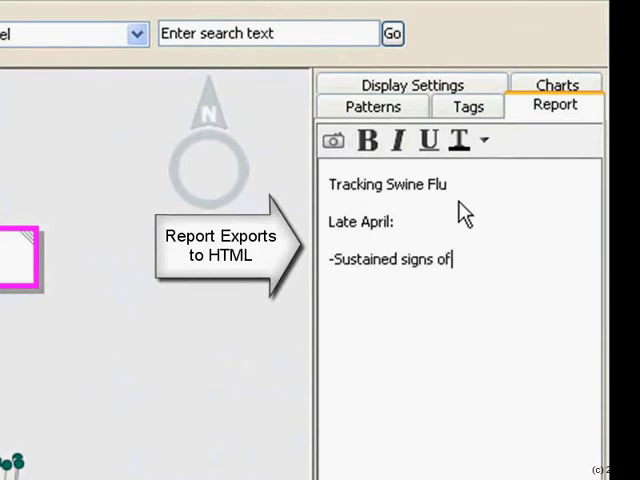
pyautogui.write('transi')
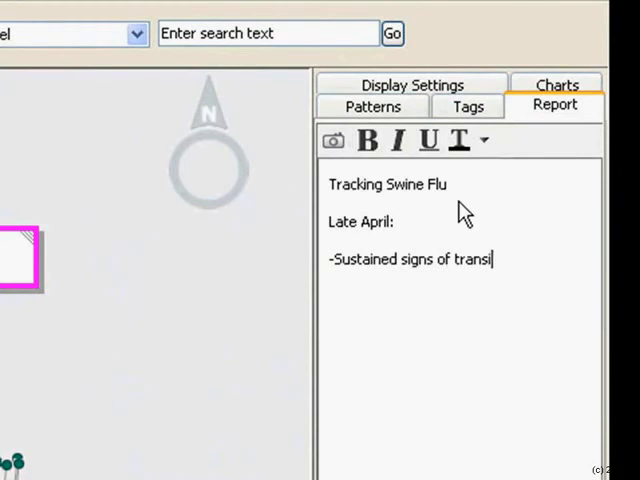
pyautogui.write('mission')
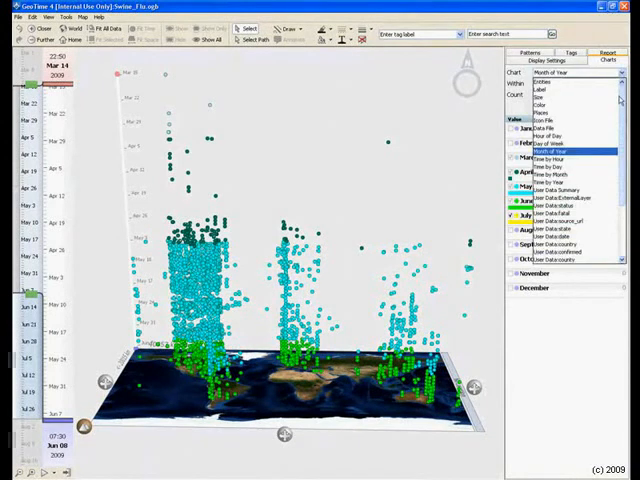
# Step: Colour cases by fatal versus not fatal, keep only fatal cases, and bring up Display Settings
pyautogui.scroll(-3)
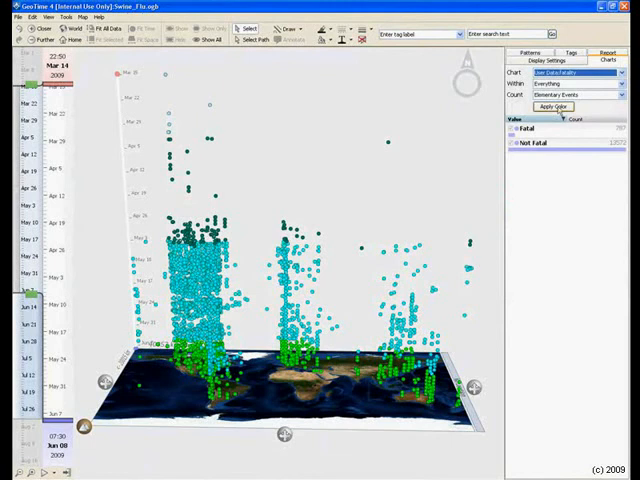
pyautogui.click(544, 106)
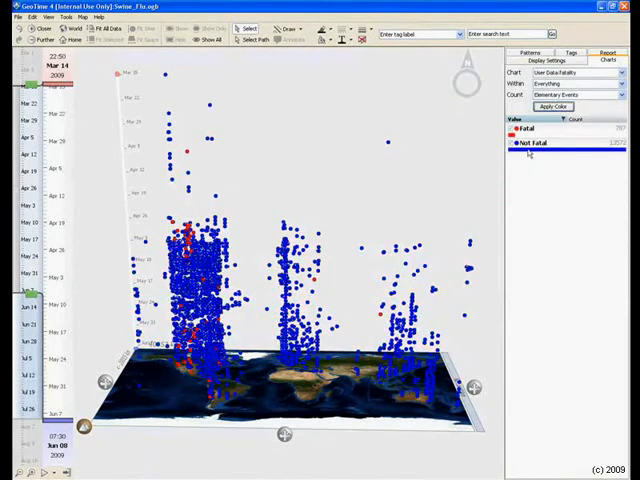
pyautogui.click(536, 144)
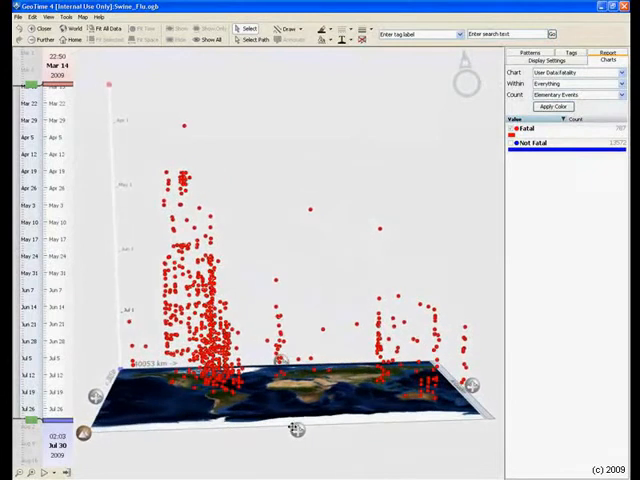
pyautogui.click(186, 176)
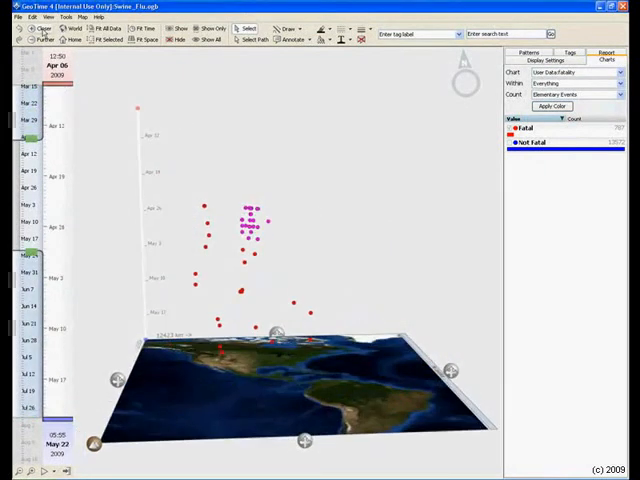
pyautogui.moveTo(418, 228)
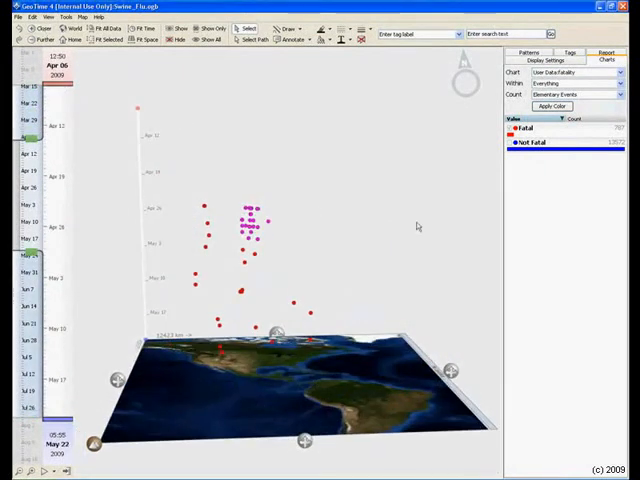
pyautogui.click(528, 60)
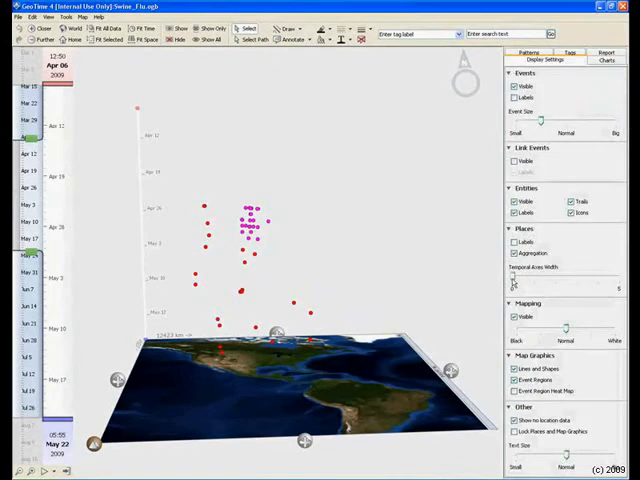
# Step: Create a 'Geographic Cluster' call-out on the circled purple cases above North America
pyautogui.click(516, 368)
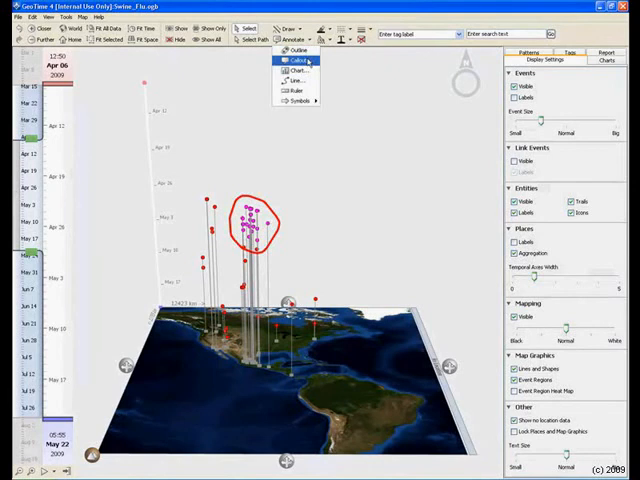
pyautogui.click(296, 60)
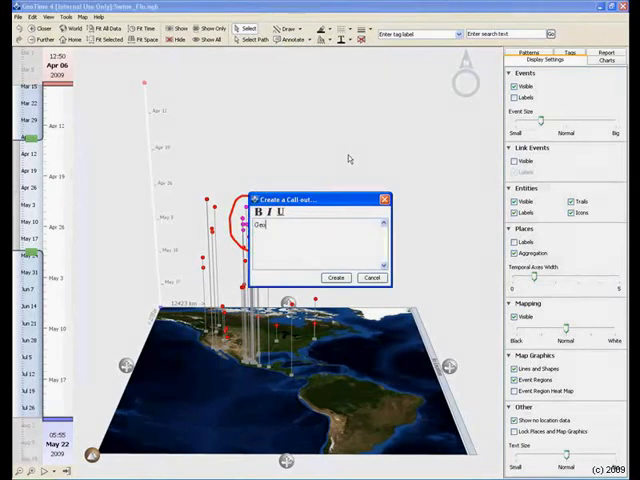
pyautogui.write('Geographic: C')
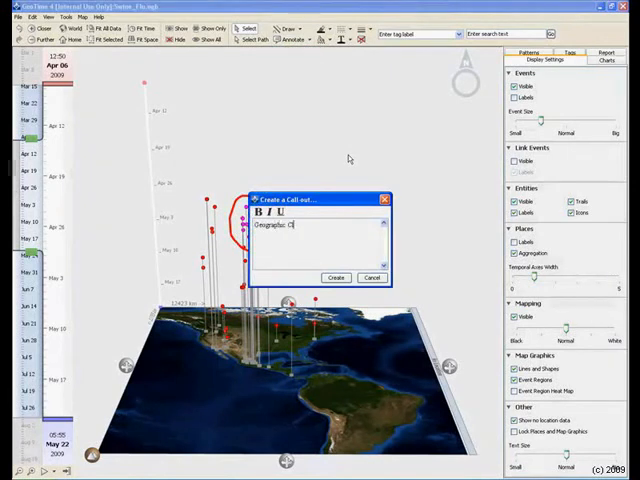
pyautogui.write('uster')
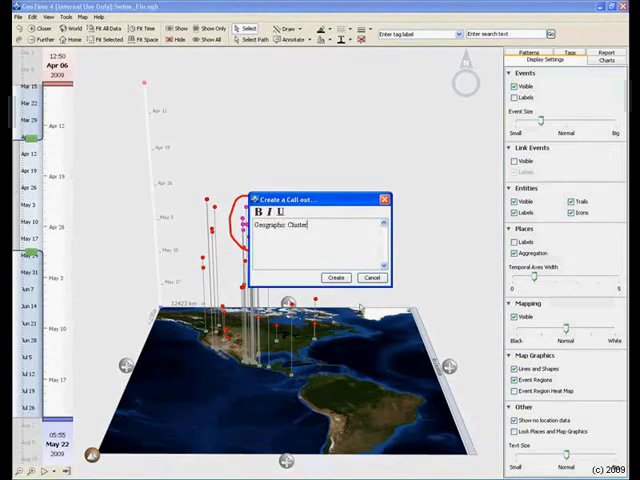
pyautogui.click(336, 276)
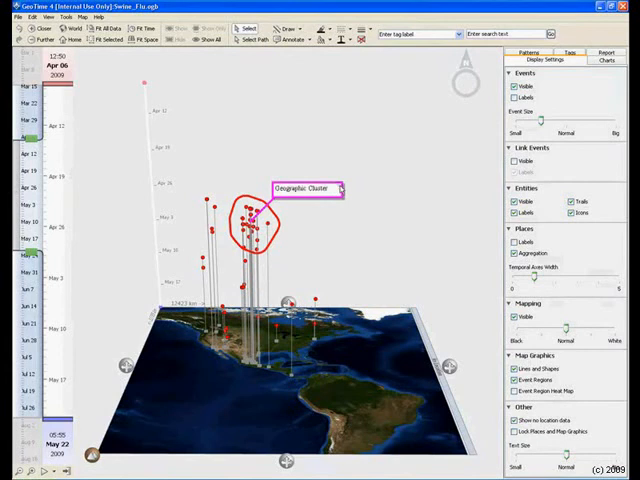
pyautogui.moveTo(324, 116)
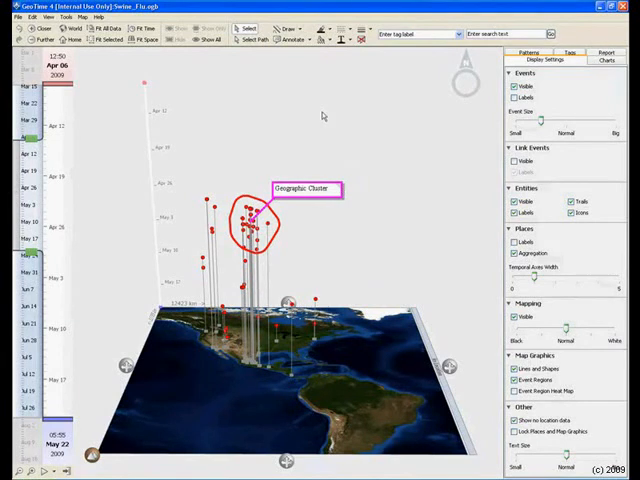
pyautogui.click(602, 52)
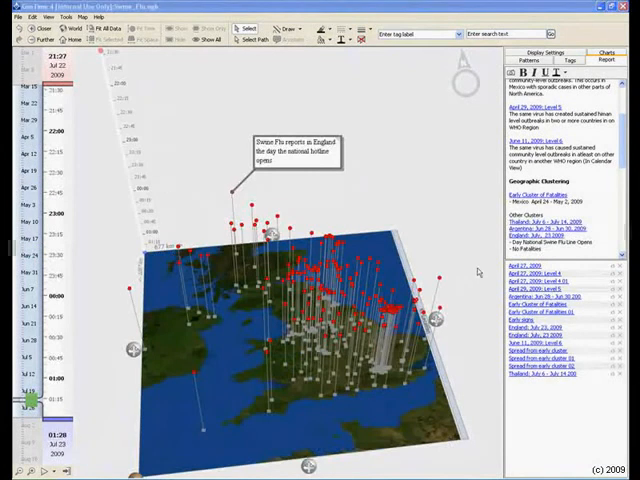
pyautogui.moveTo(432, 176)
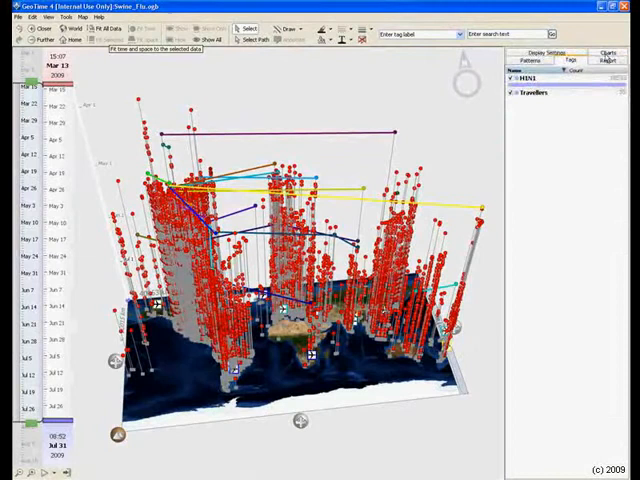
# Step: Display the travellers' flight tracks as coloured routes between the case stacks
pyautogui.click(604, 50)
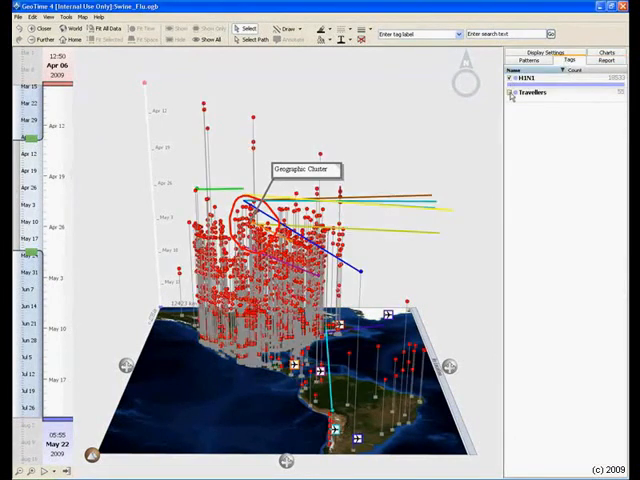
# Step: Highlight the flight routes leaving the circled Geographic Cluster
pyautogui.click(508, 94)
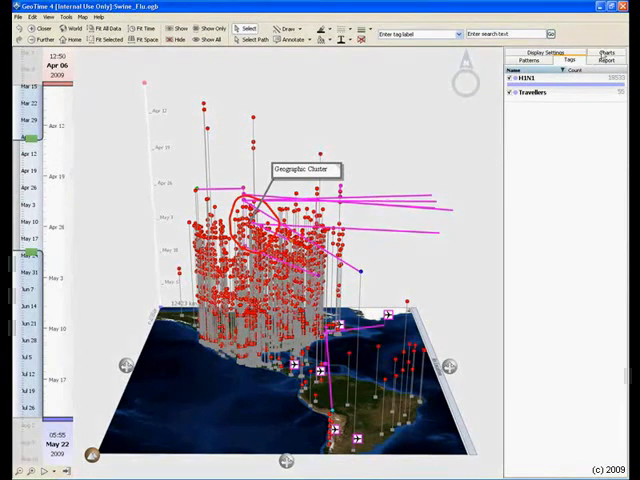
pyautogui.click(596, 50)
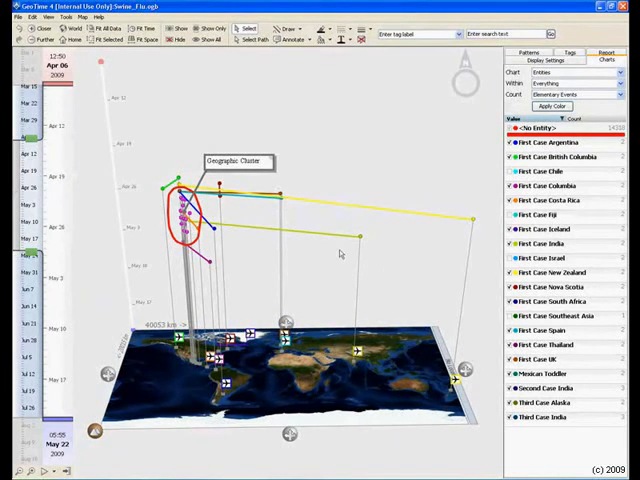
# Step: Filter the scene to the First Case categories so only each region's first case shows
pyautogui.doubleClick(234, 162)
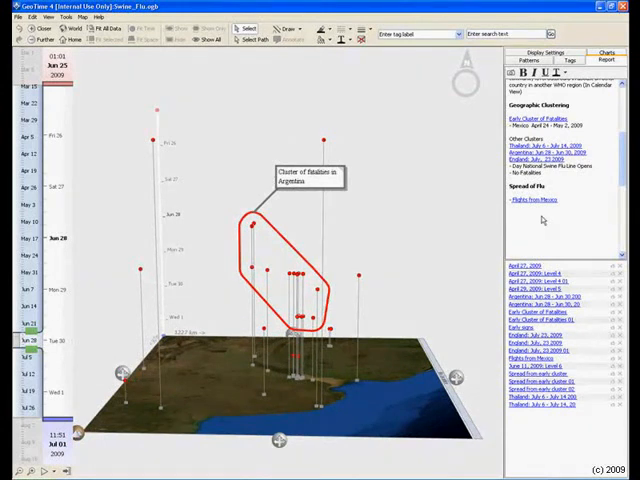
# Step: Scroll through the report list and start exporting the report to HTML
pyautogui.scroll(3)
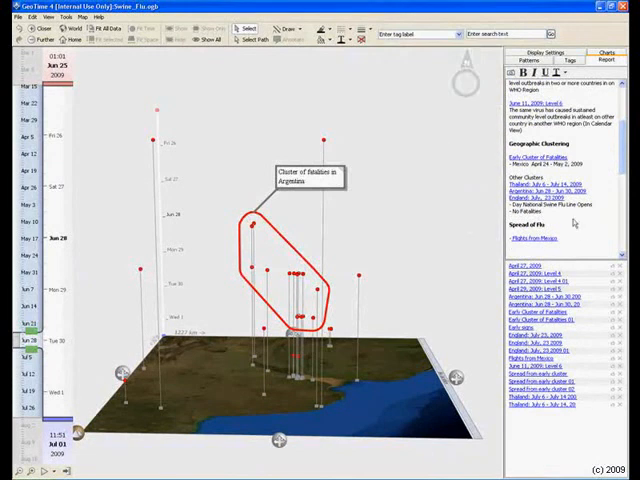
pyautogui.click(12, 16)
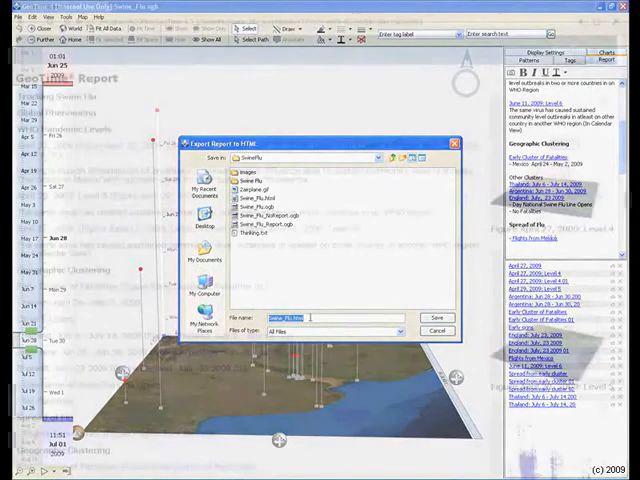
# Step: Save the Tracking Swine Flu report as an HTML page in the chosen folder
pyautogui.click(436, 316)
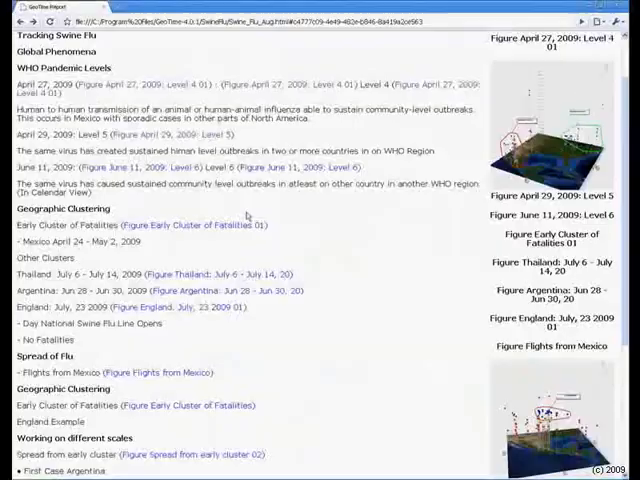
# Step: Scroll down the exported report and view the Early Cluster figure on its own
pyautogui.scroll(-3)
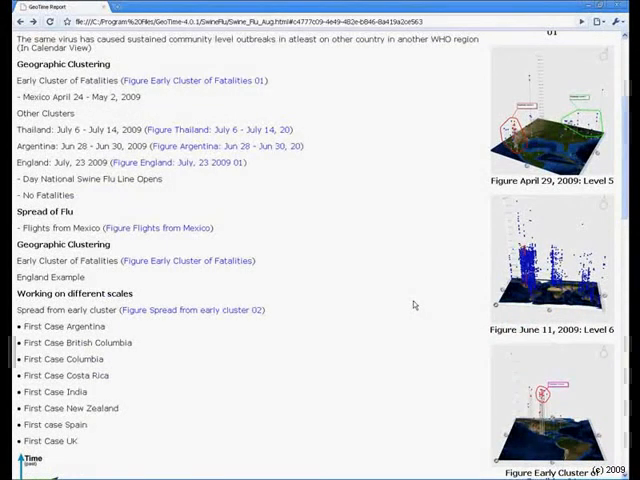
pyautogui.scroll(-3)
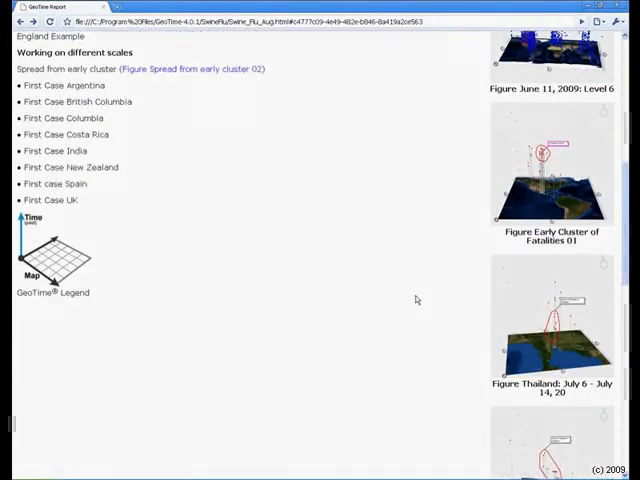
pyautogui.click(550, 176)
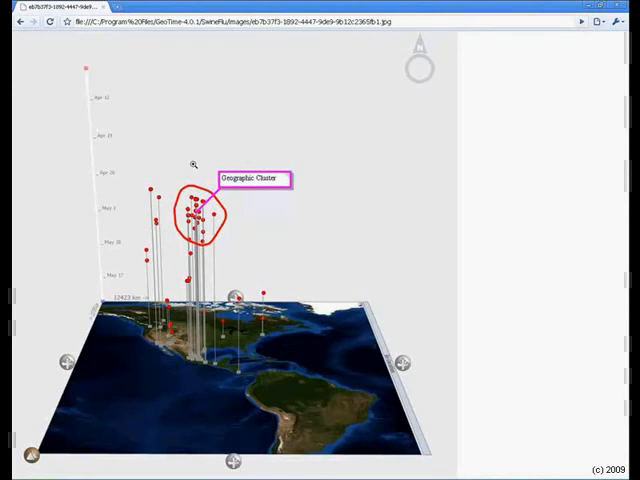